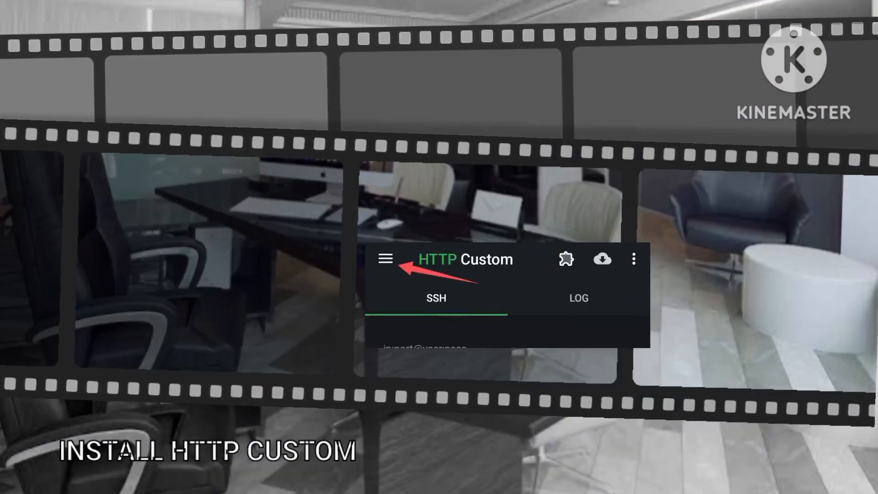
# Open HTTP Custom's side navigation menu to reach Simple Maker.
pyautogui.click(386, 259)
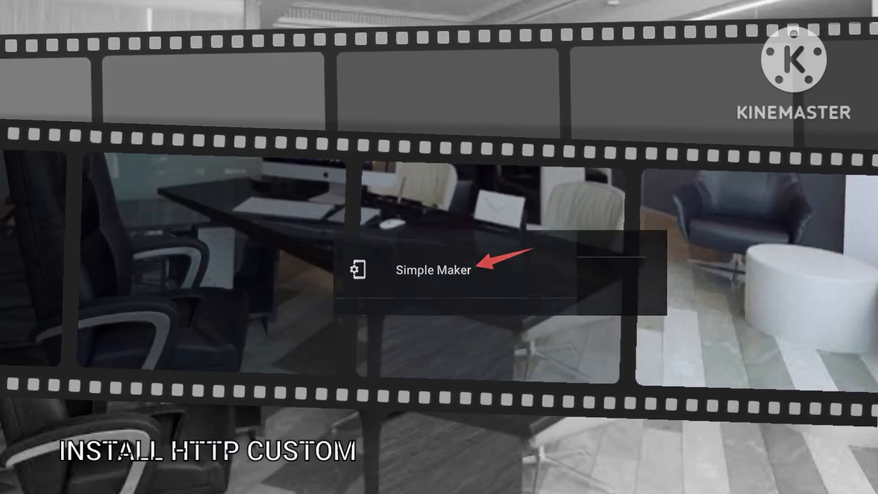
# Open the Simple Maker payload builder from the side menu.
pyautogui.click(432, 270)
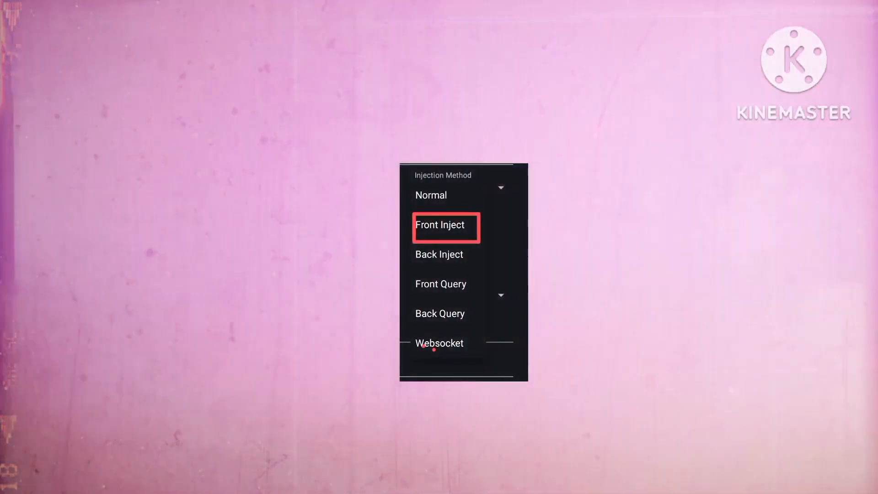
# Choose Front Inject as the payload's injection method.
pyautogui.click(440, 225)
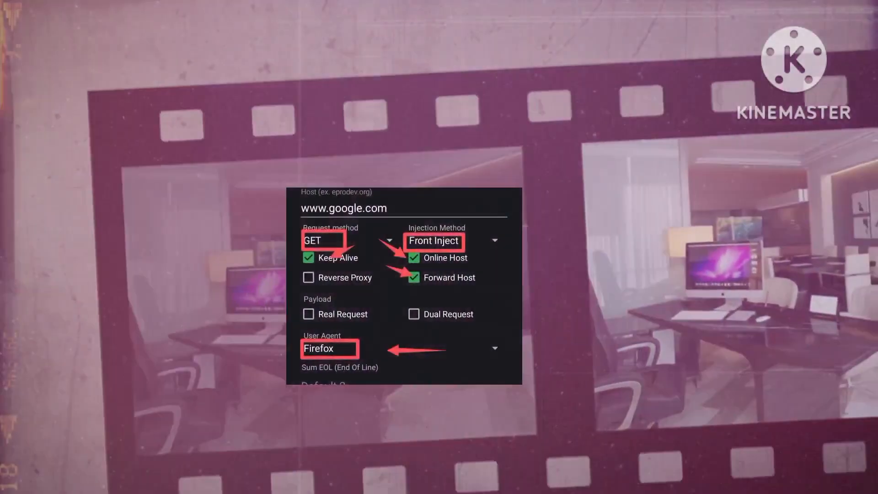